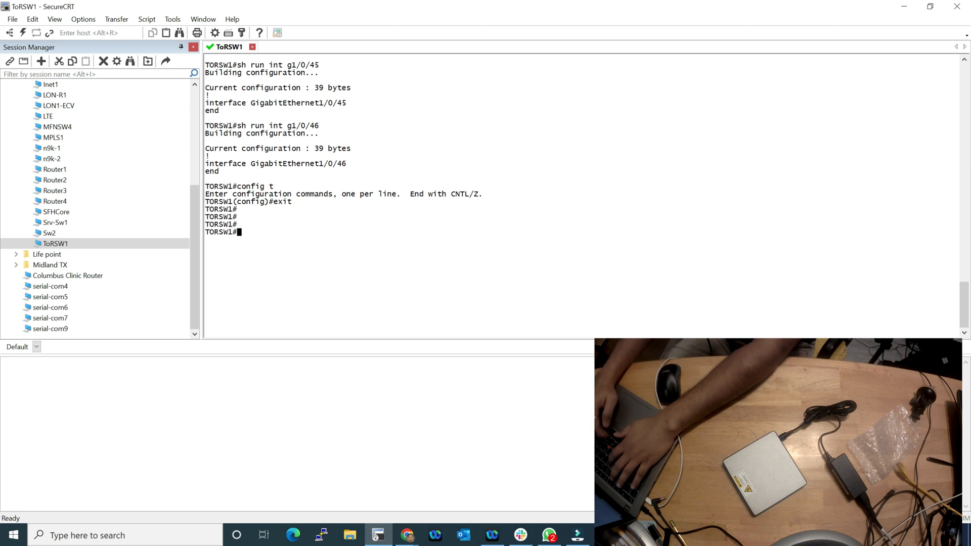
Step: Configure ToRSW1 ports g1/0/45-46 as access ports in VLAN 16 and bring them up
text(conf)
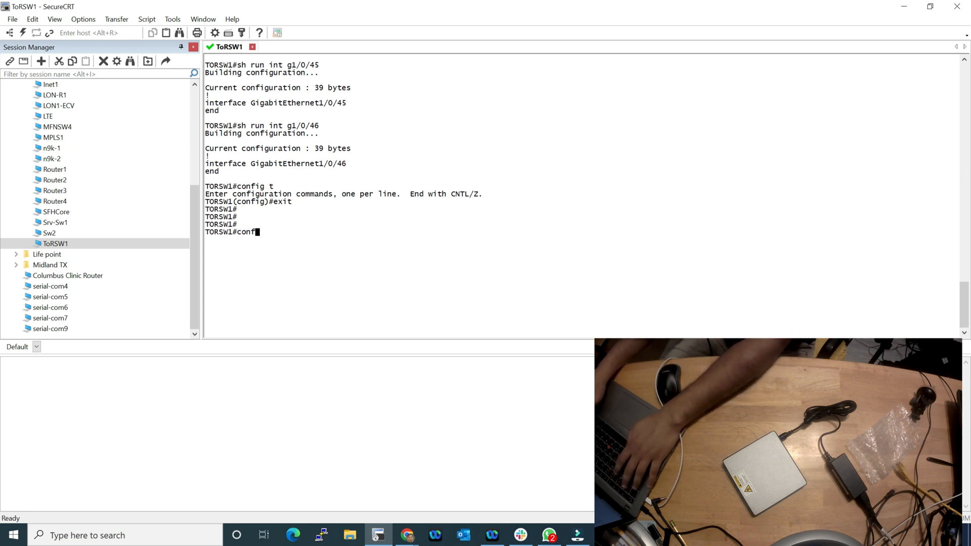
text(switchport mode acc)
text(do)
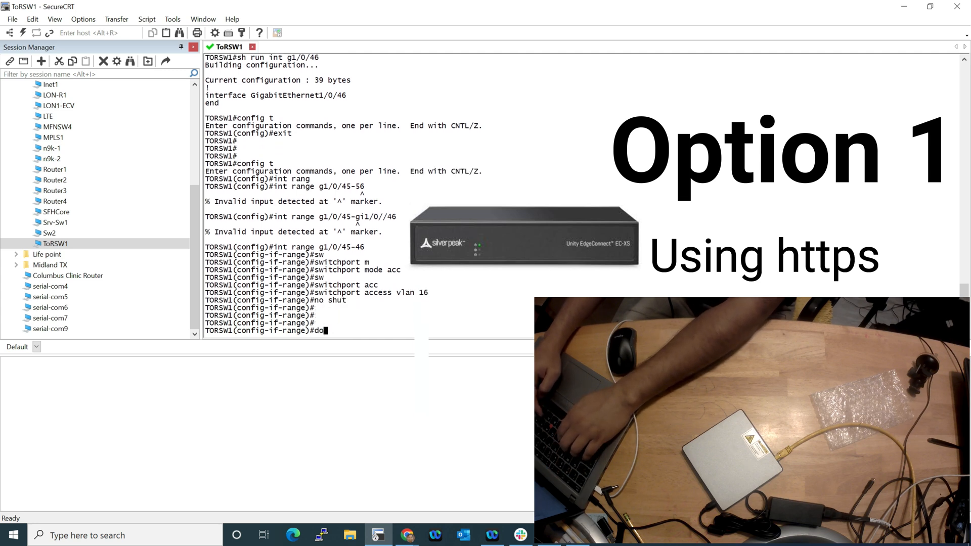
text(sh run int g1/0/45)
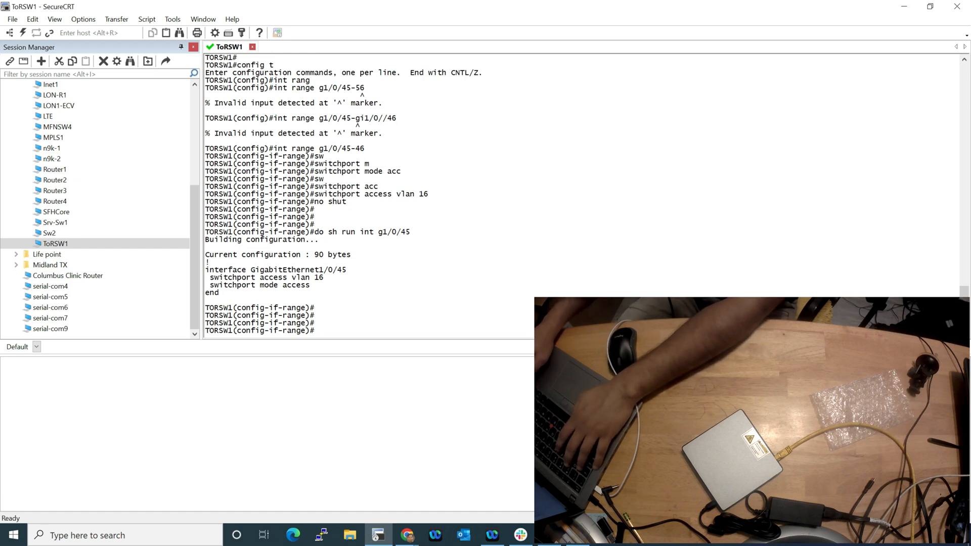
Step: Verify the running config and check the MAC address table for ports g1/0/45-46
key(BackSpace)
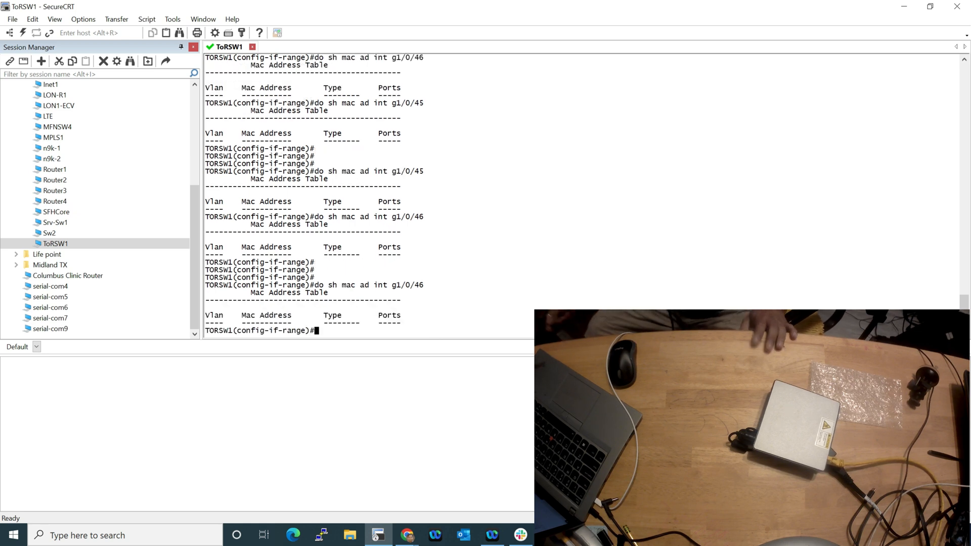
text(do sh mac ad int g1/0/45)
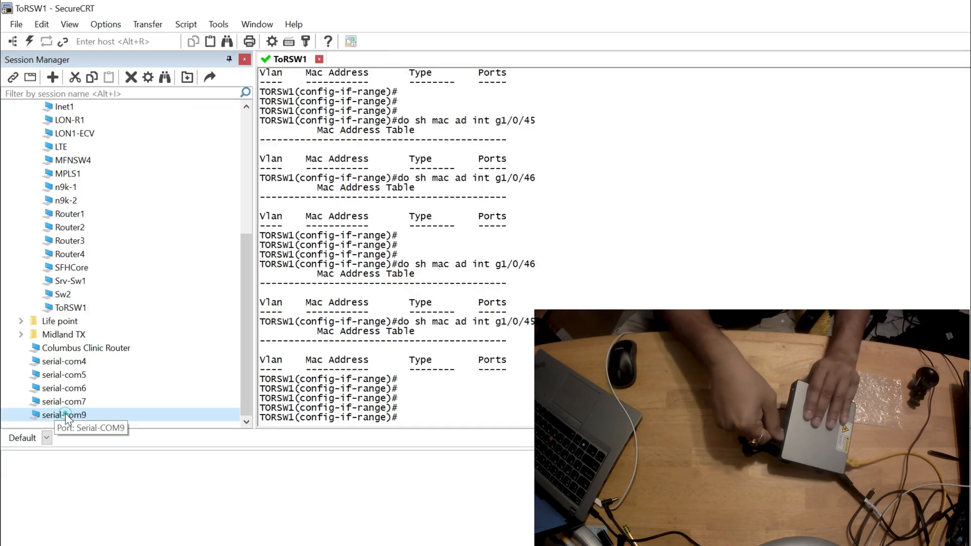
Step: Log into the Silver Peak appliance over the serial console as admin and enter enable mode
double_click(64, 374)
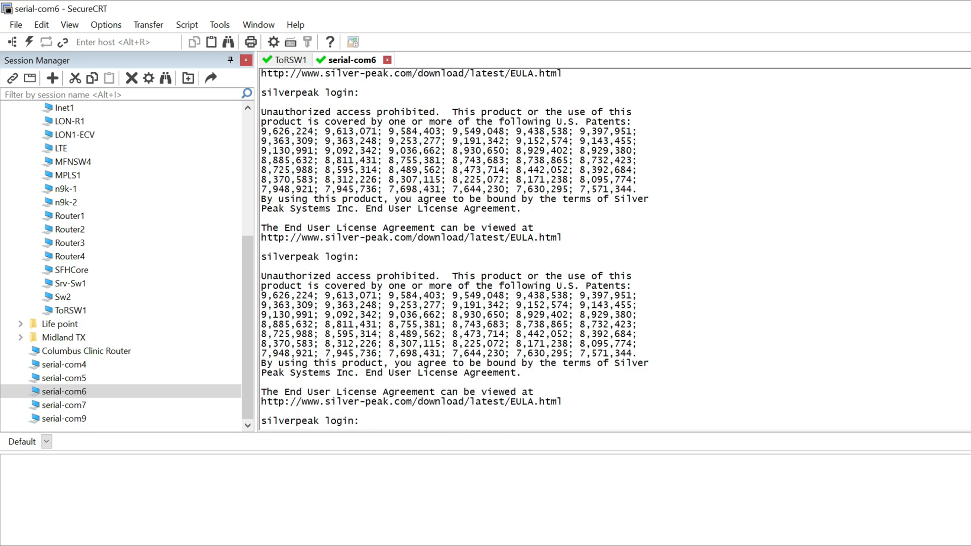
text(admin)
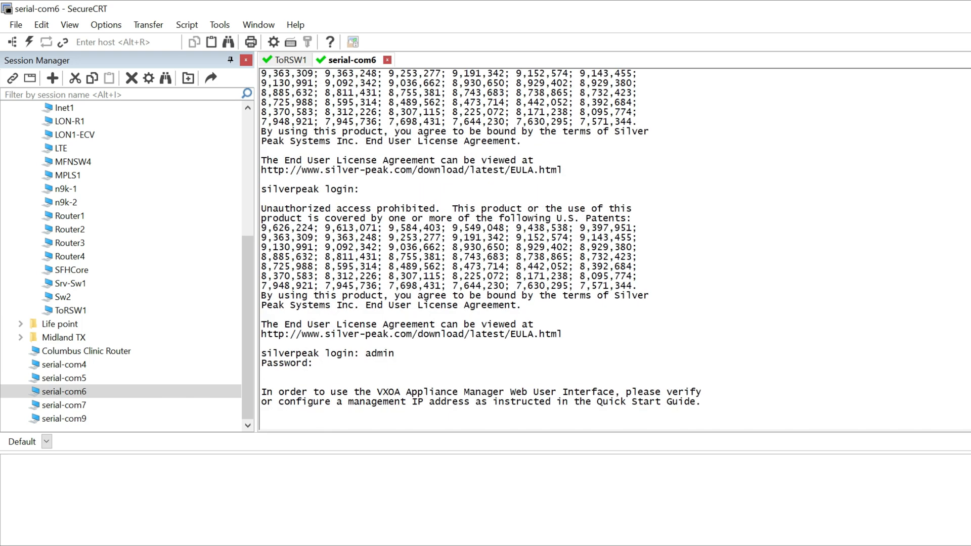
text(en)
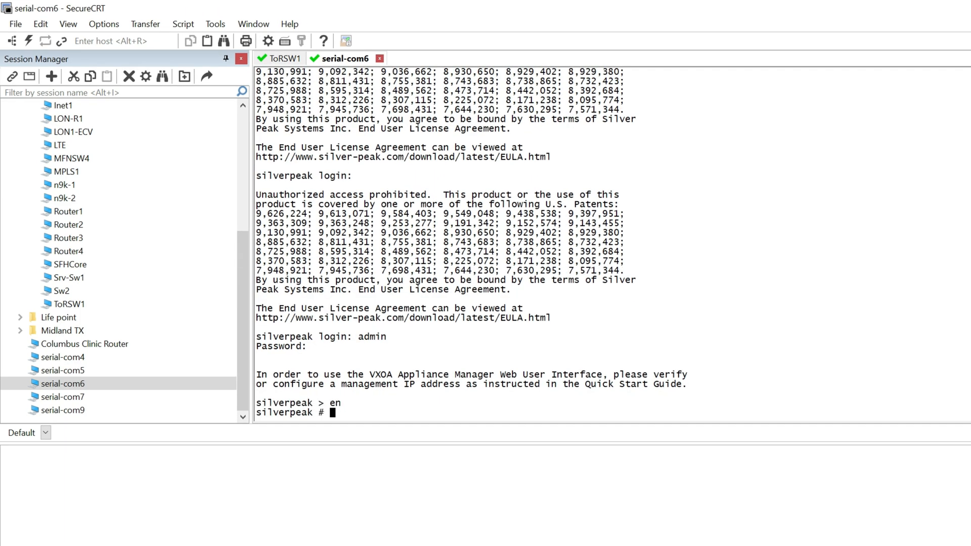
Step: Show the lan0 and wan interfaces, confirming lan0 is up at 169.254.0.1/16
text(sh interfaces lan0)
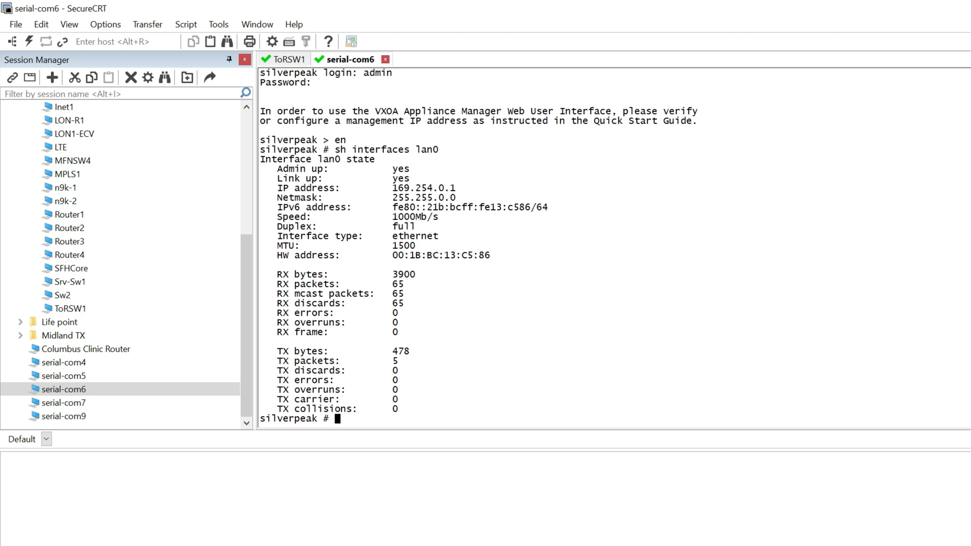
text(sh interfaces l)
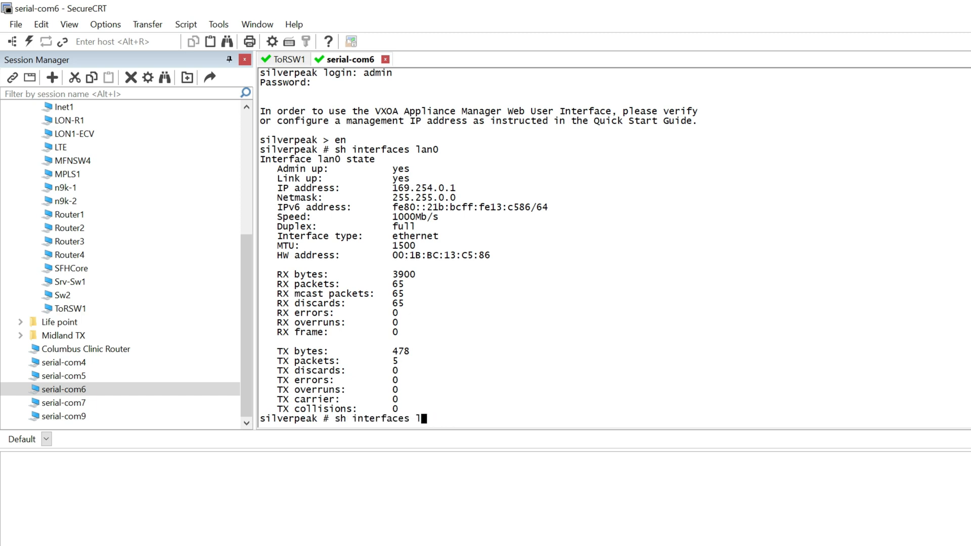
text(wan)
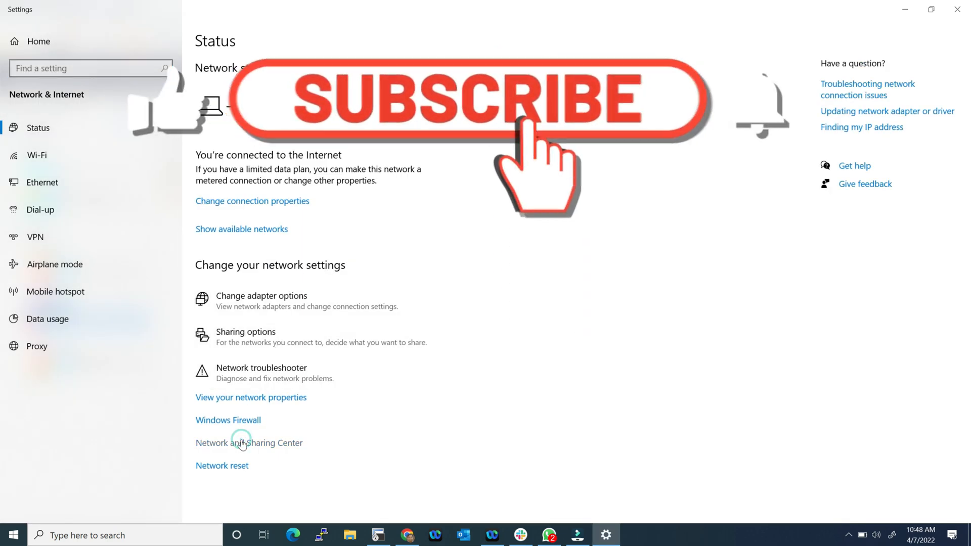
Step: Give the Ethernet adapter static IPv4 169.254.0.2 with mask 255.255.0.0
click(249, 443)
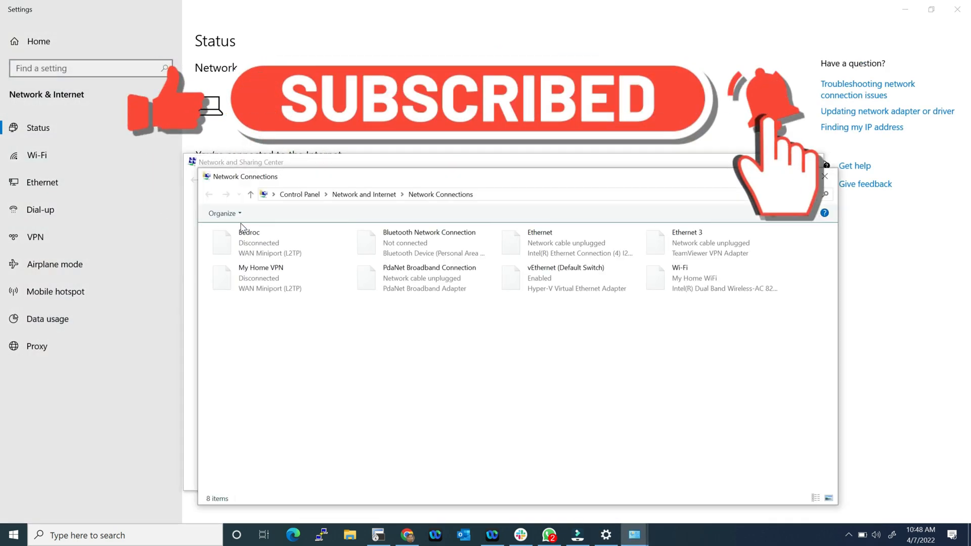
click(564, 241)
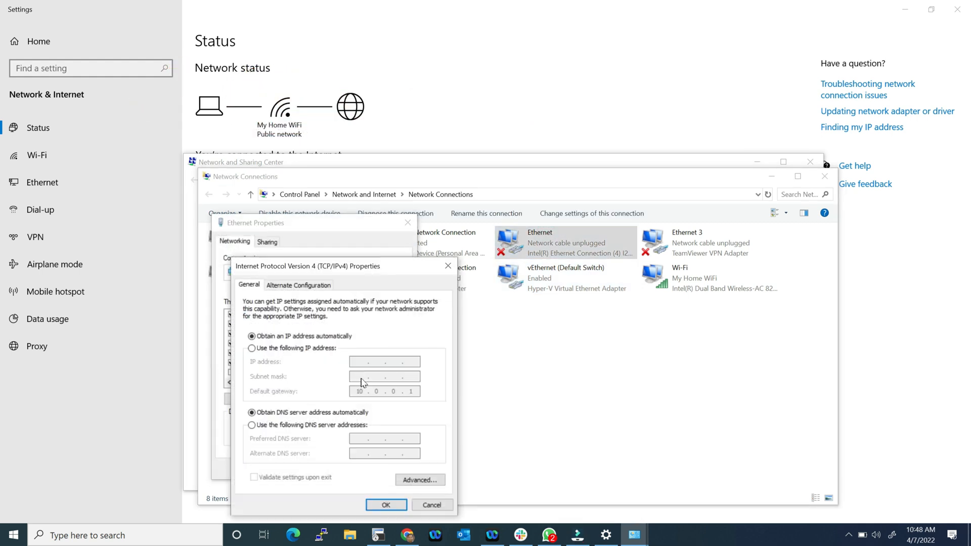
text(169 . 254 . 0 . 2)
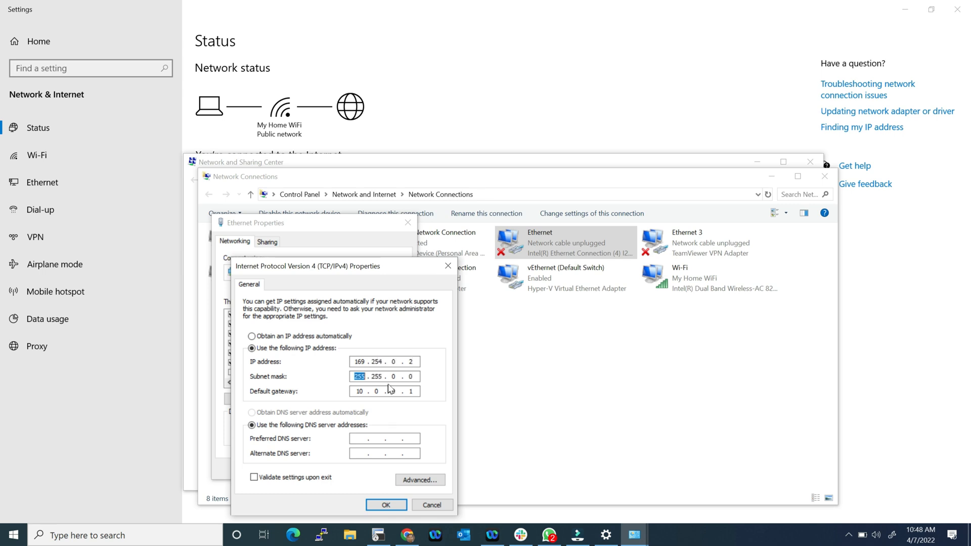
click(384, 390)
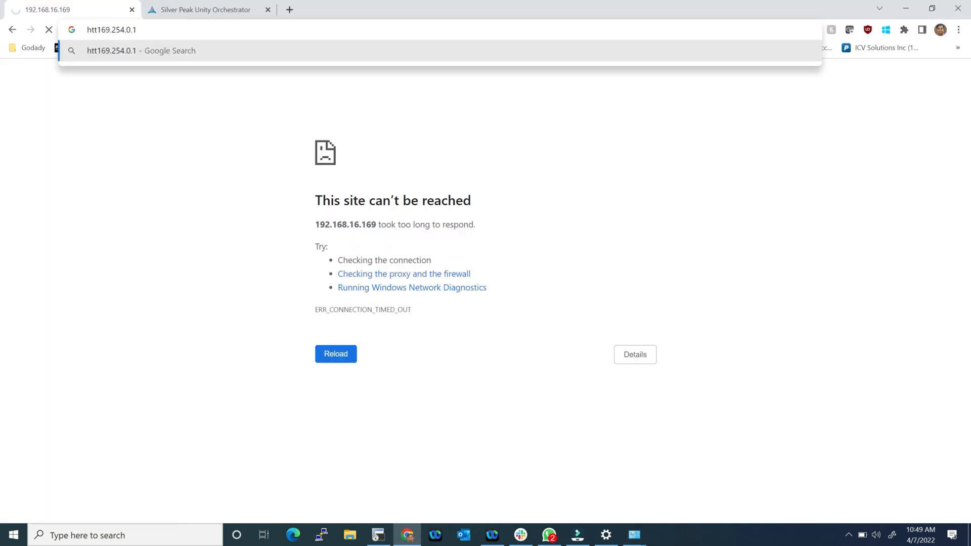
text(https://169.254.0.1)
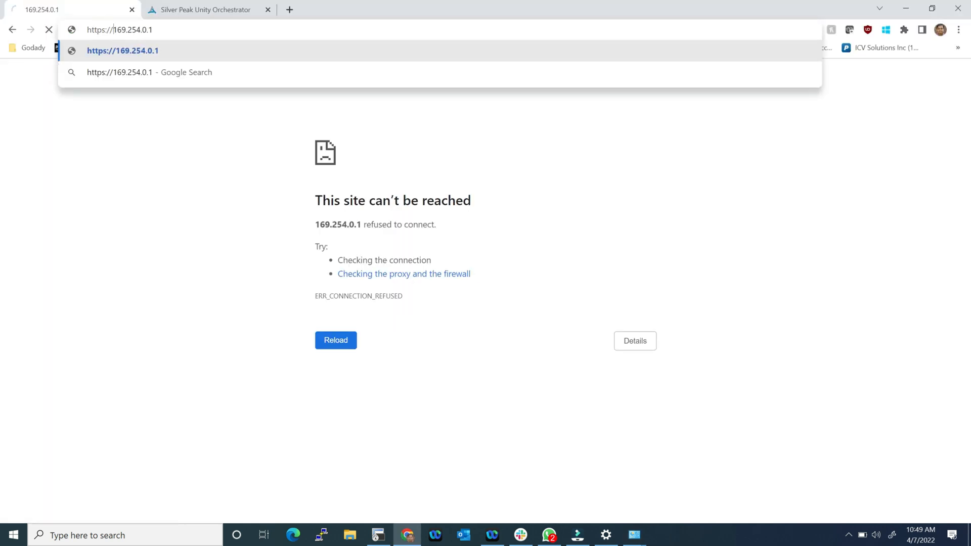
key(Enter)
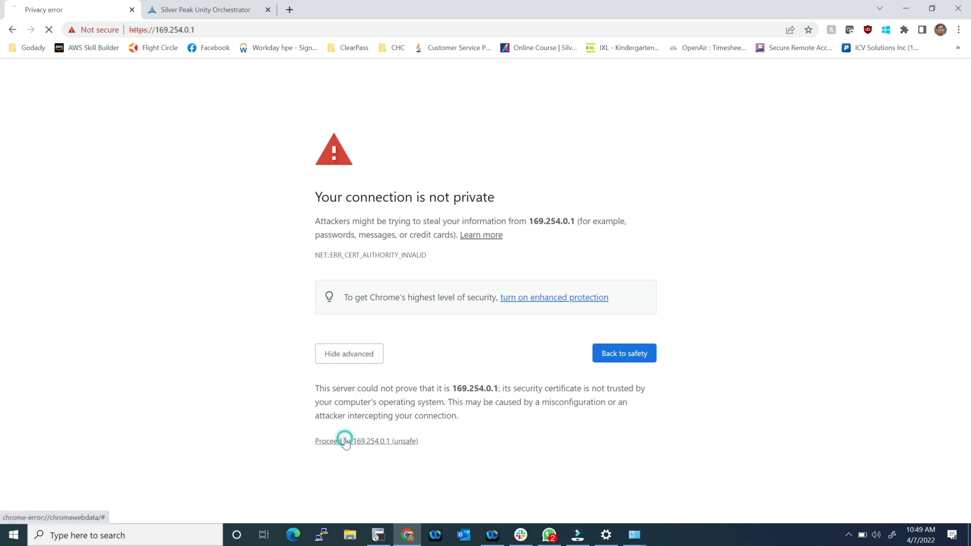
click(344, 441)
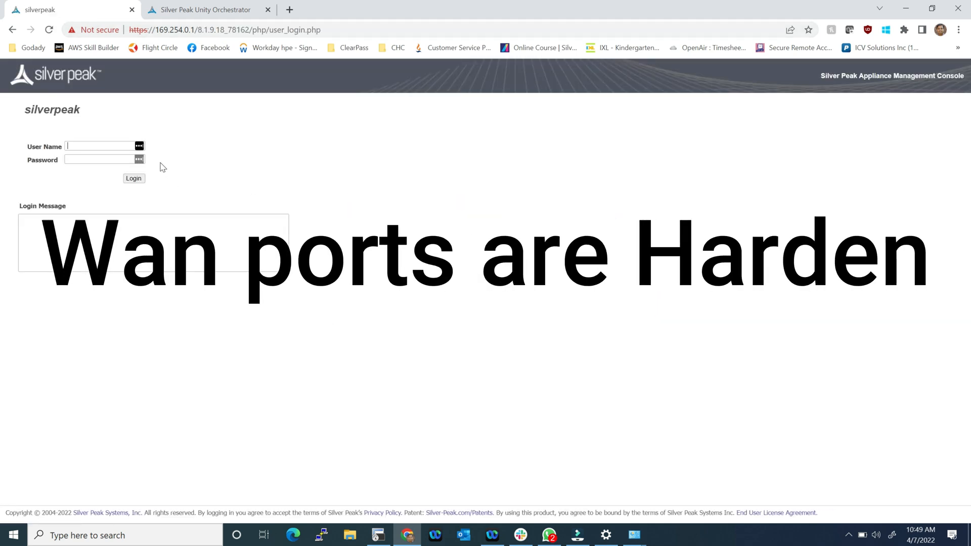
Step: Log in to the appliance web console as admin, reaching the Configuration Wizard
text(admin)
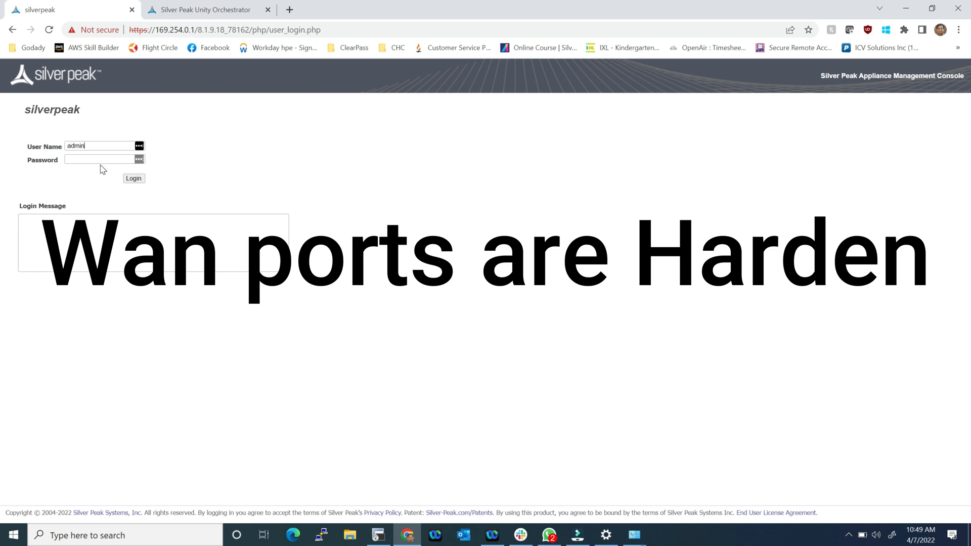
click(133, 178)
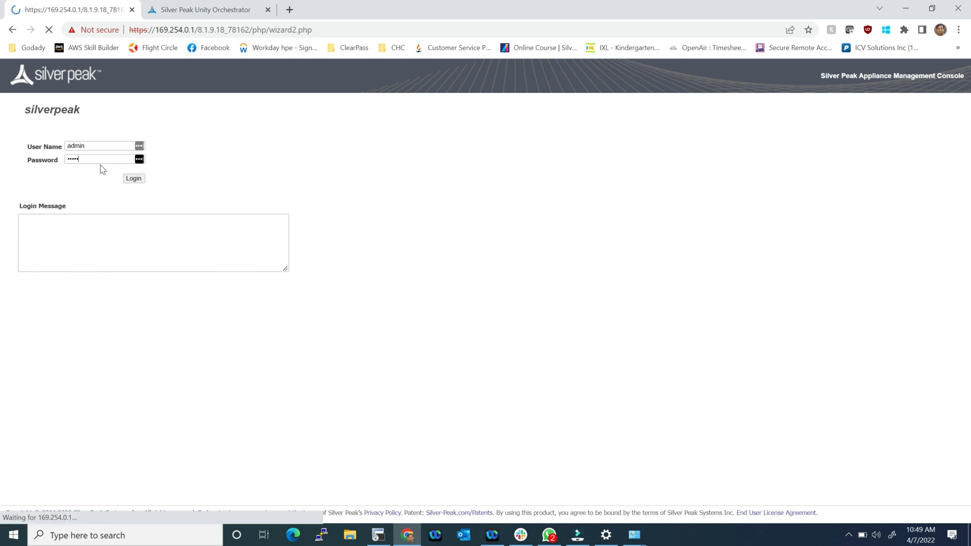
click(134, 178)
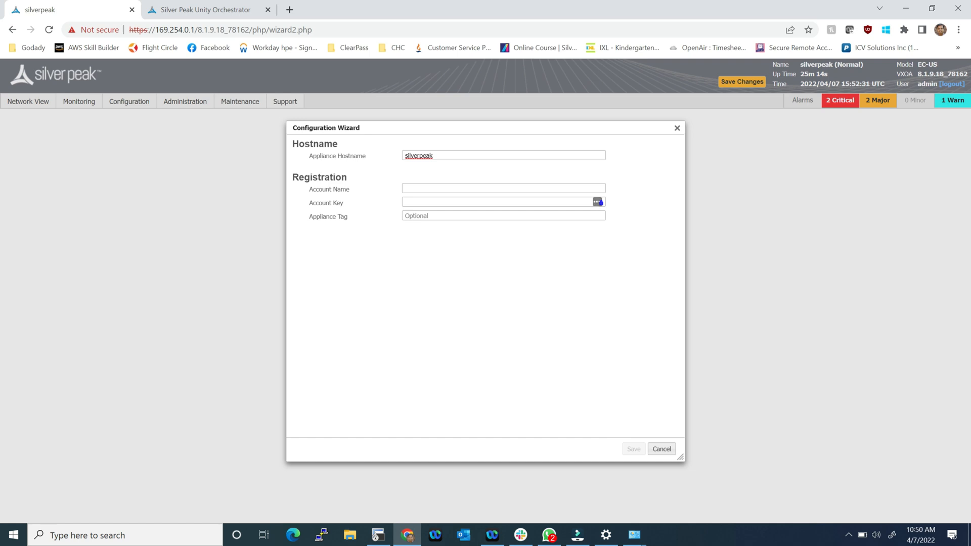
mouse_move(437, 184)
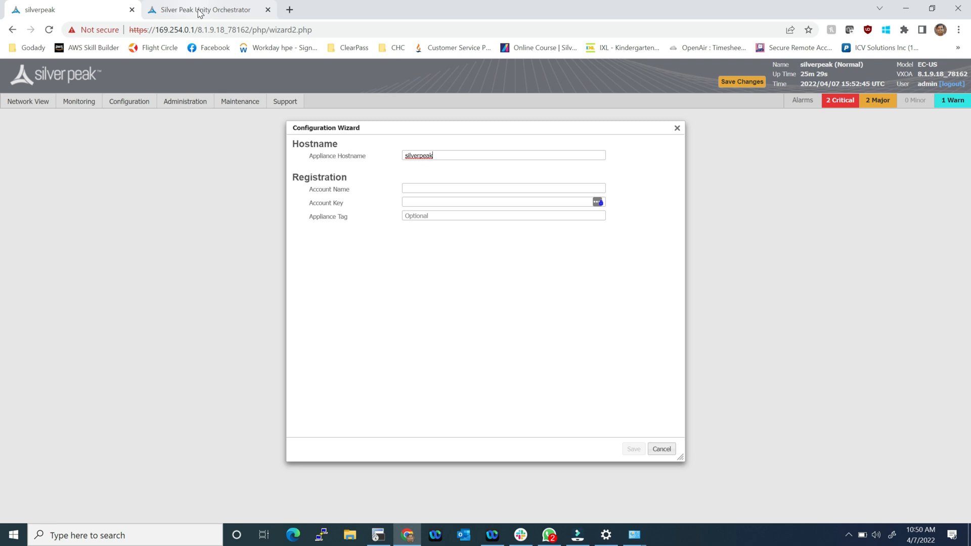
click(205, 9)
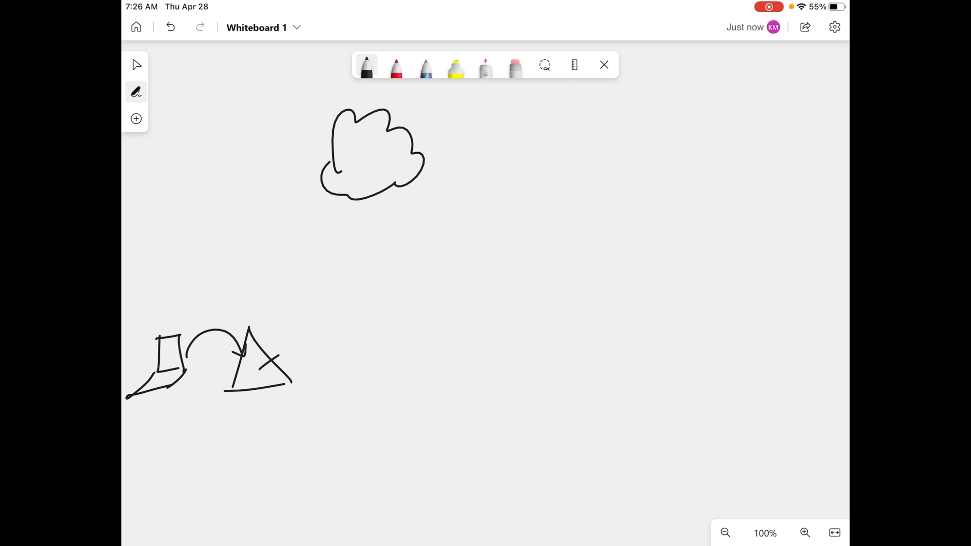
Step: Sketch an ORCH box with A/C N and A/C Key notes beside it, linked to the cloud
drag(502, 286, 650, 260)
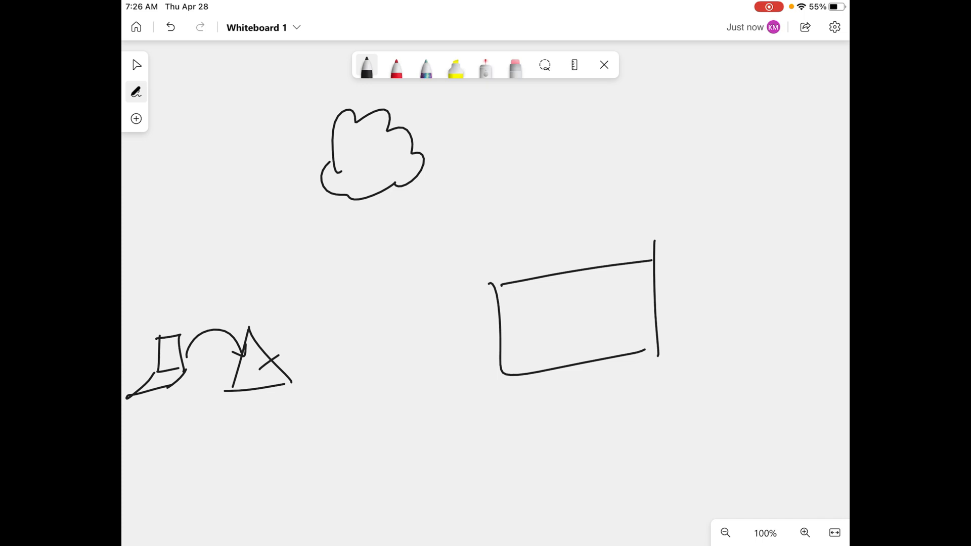
drag(534, 292, 545, 347)
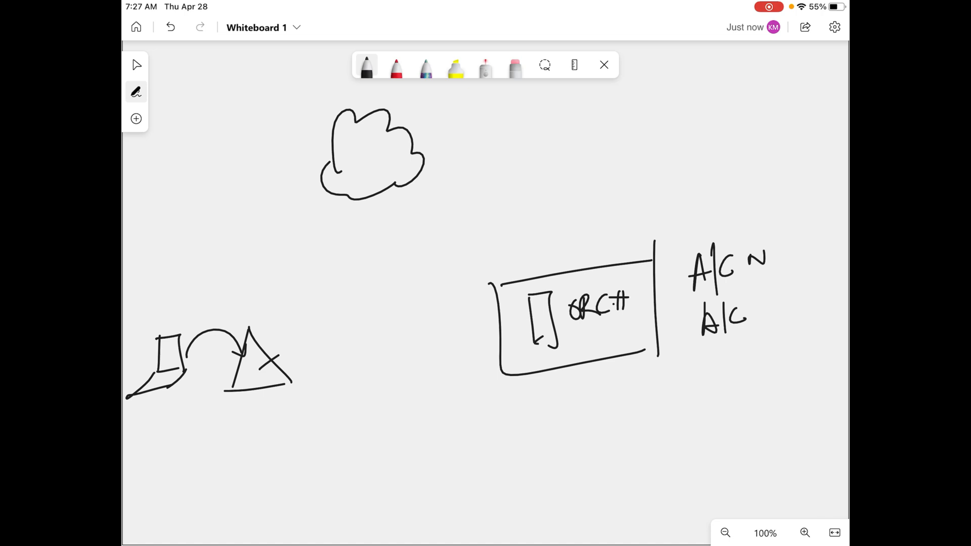
drag(755, 309, 799, 309)
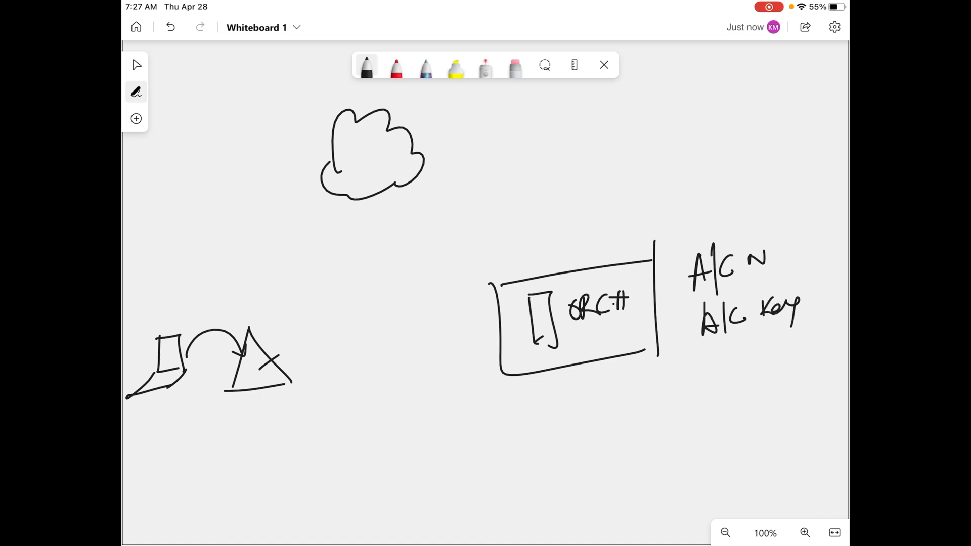
drag(470, 224, 561, 275)
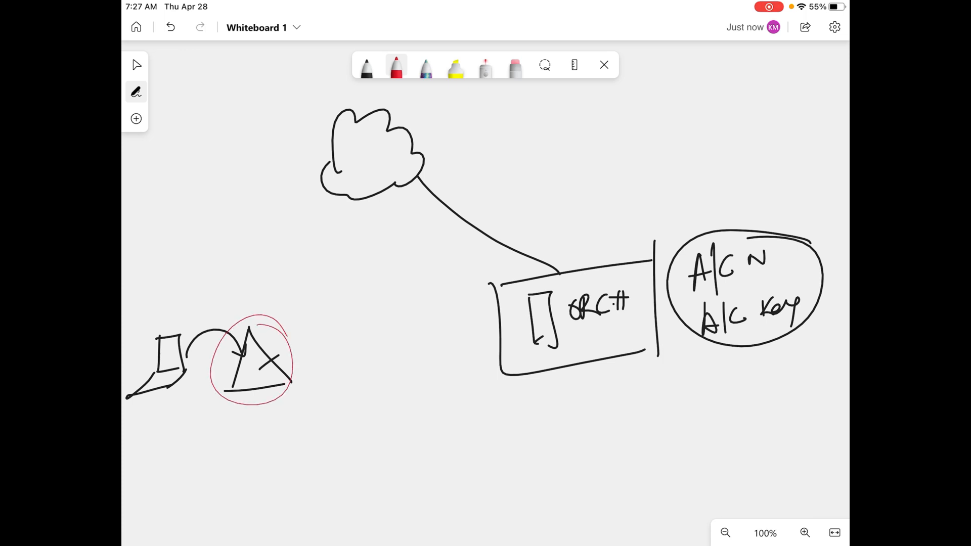
Step: Draw a black arrow from the triangle up to the CP cloud
drag(263, 350, 335, 186)
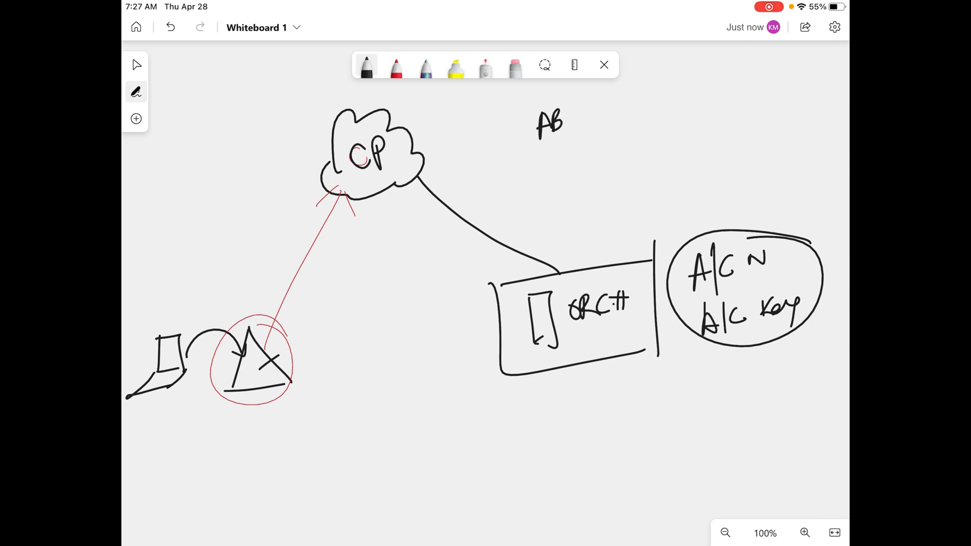
drag(561, 114, 572, 133)
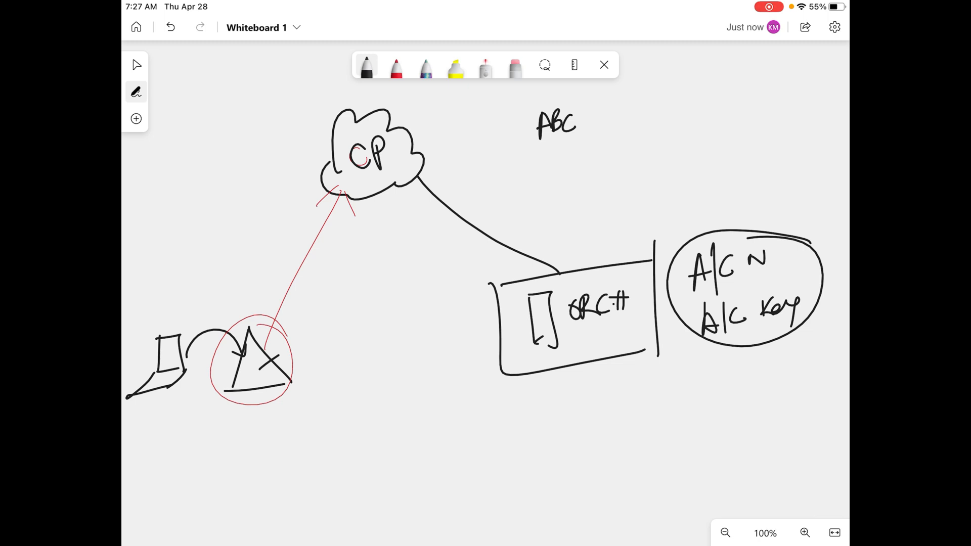
drag(269, 338, 350, 195)
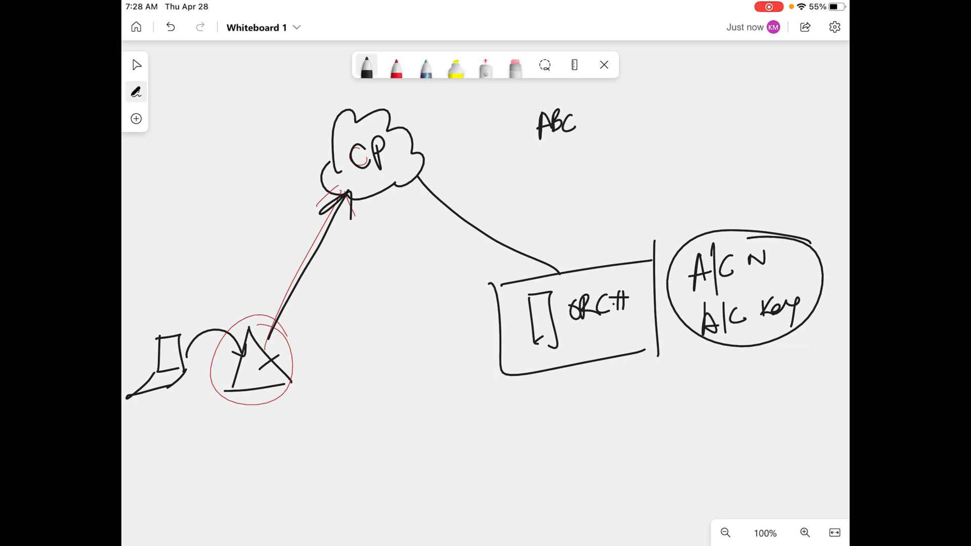
Step: With the red pen, draw a return arrow from the CP cloud back to the triangle
click(395, 65)
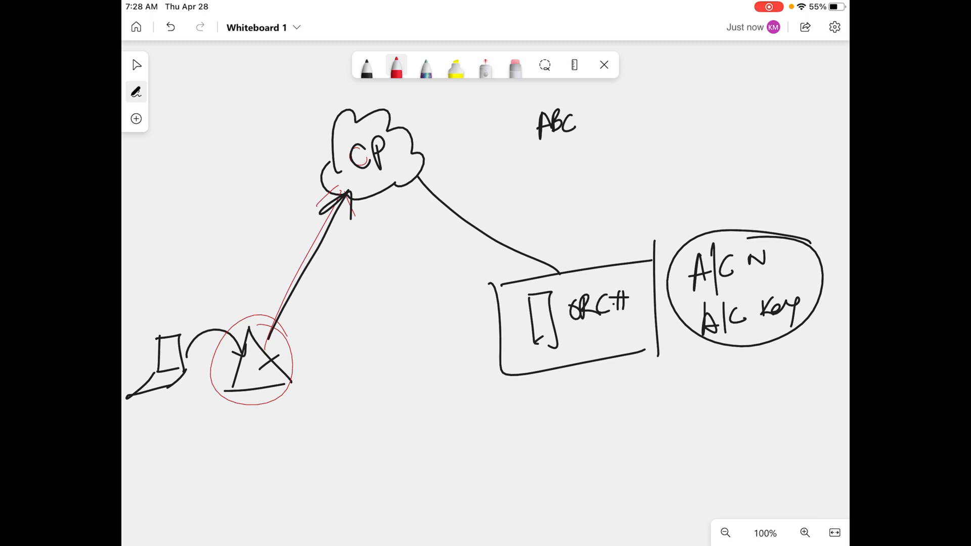
drag(316, 186, 275, 303)
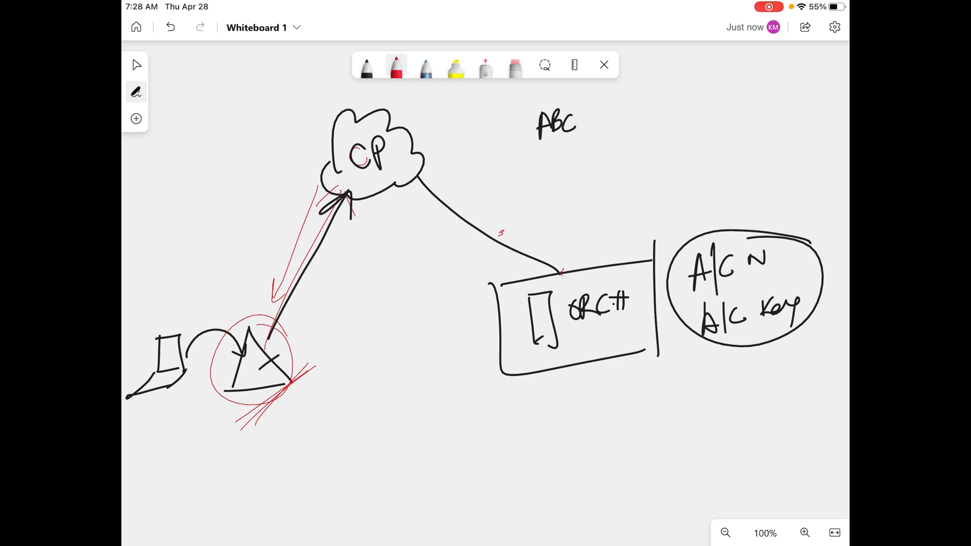
Step: Draw red arrows linking triangle, ORCH box, CP cloud and A/C circle, plus a small rectangle on ORCH
drag(734, 236, 755, 228)
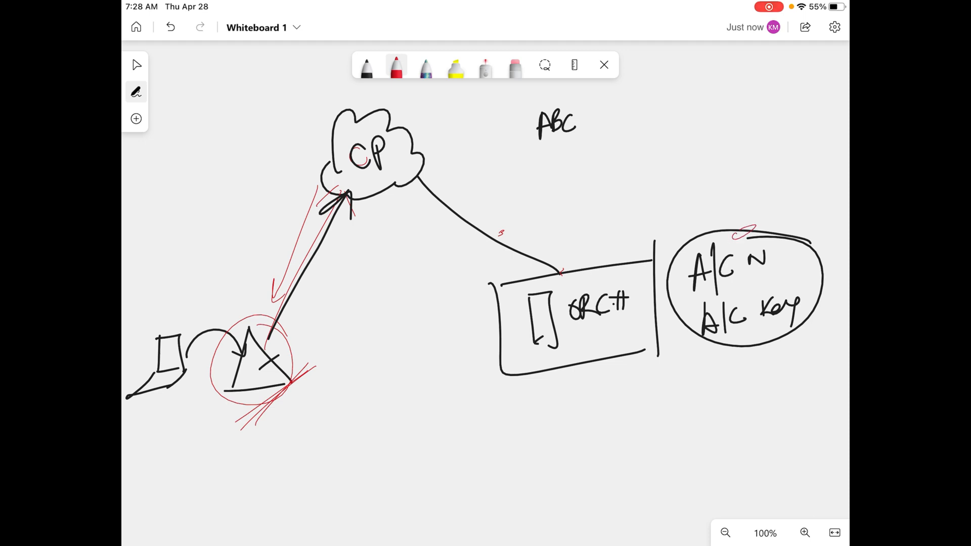
drag(715, 325, 312, 385)
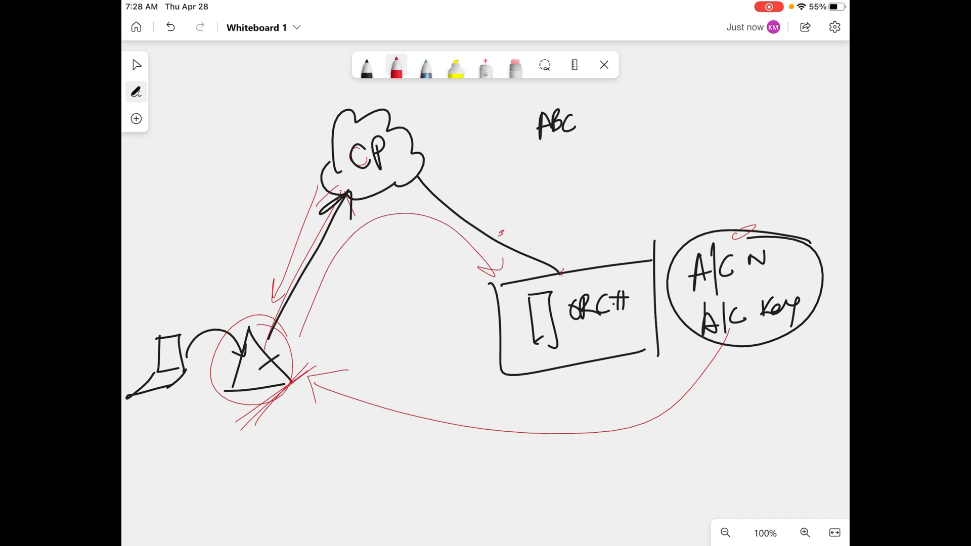
drag(517, 219, 592, 263)
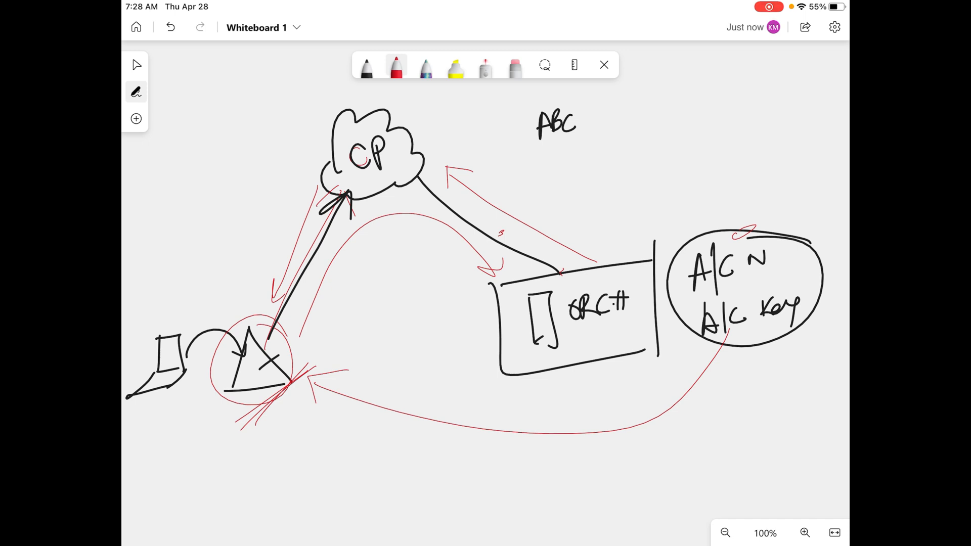
drag(573, 269, 632, 254)
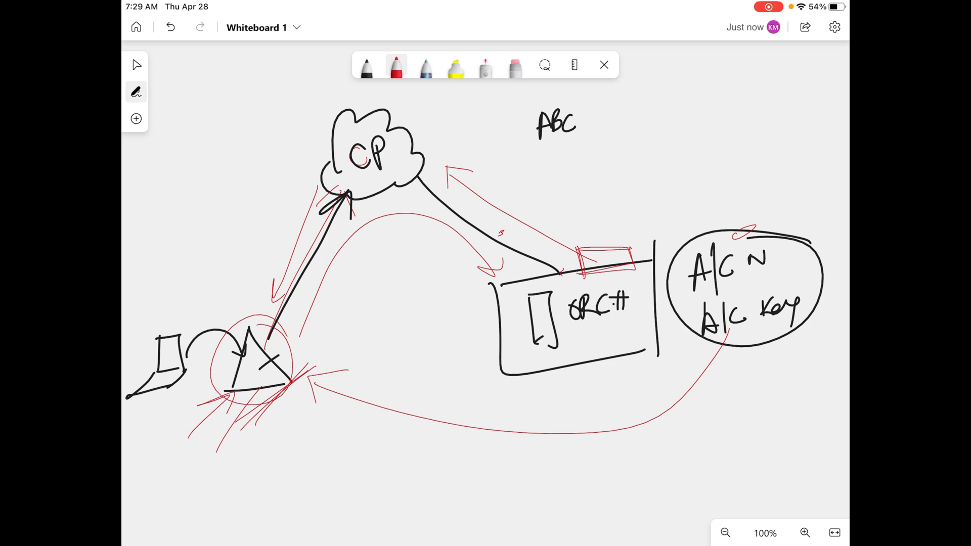
Step: Underline ORCH in red and write a 91.2 note below the A/C circle with a small arrow
drag(592, 341, 631, 332)
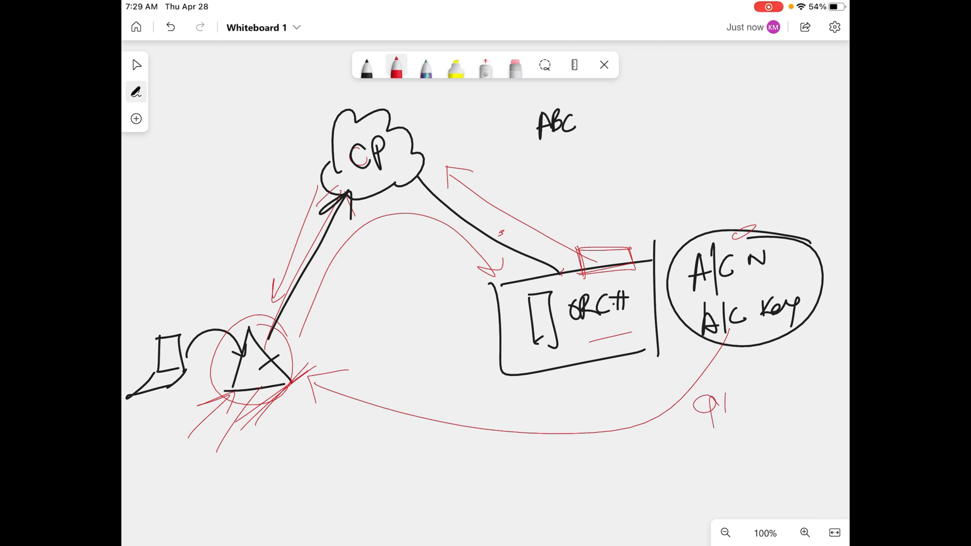
text(.2)
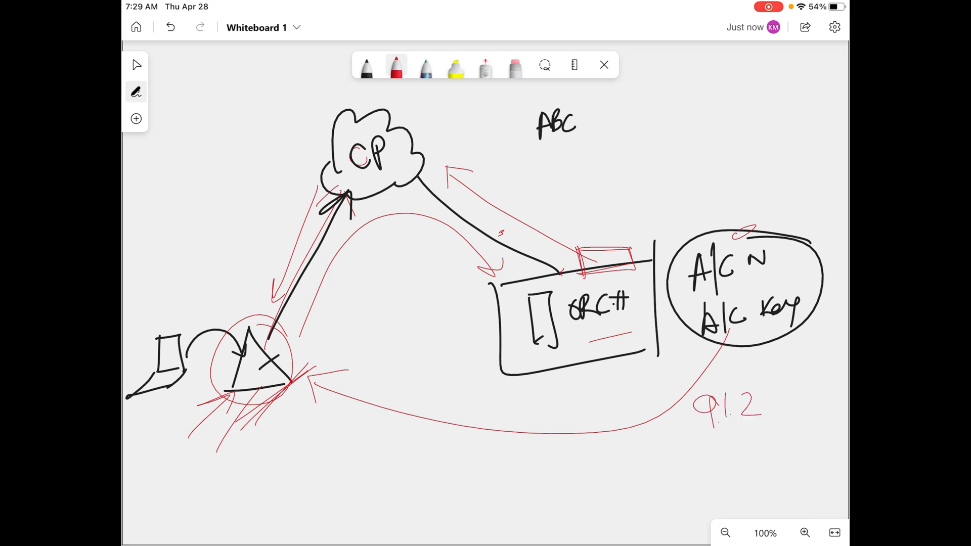
drag(691, 446, 721, 452)
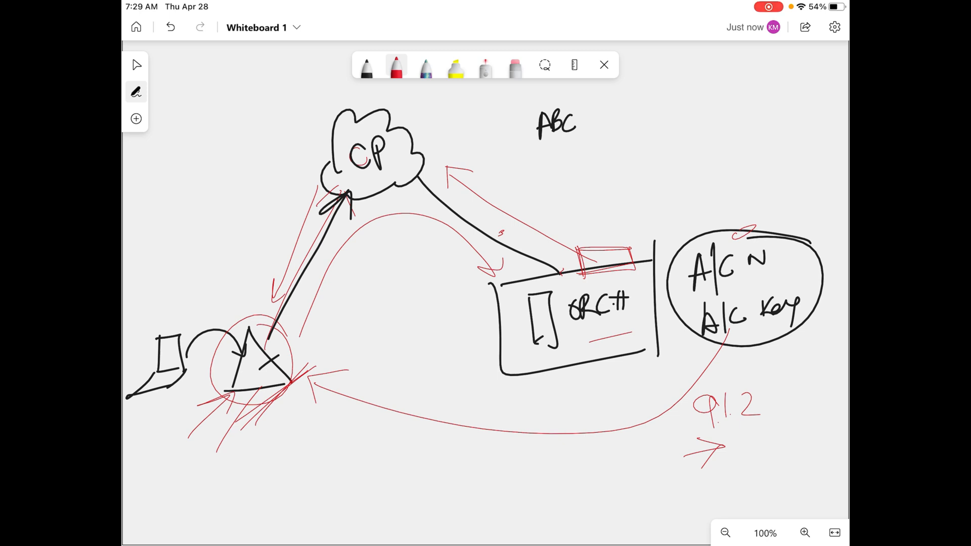
Step: Sketch two red boxes under the ORCH box with arrows pointing up to it
click(425, 441)
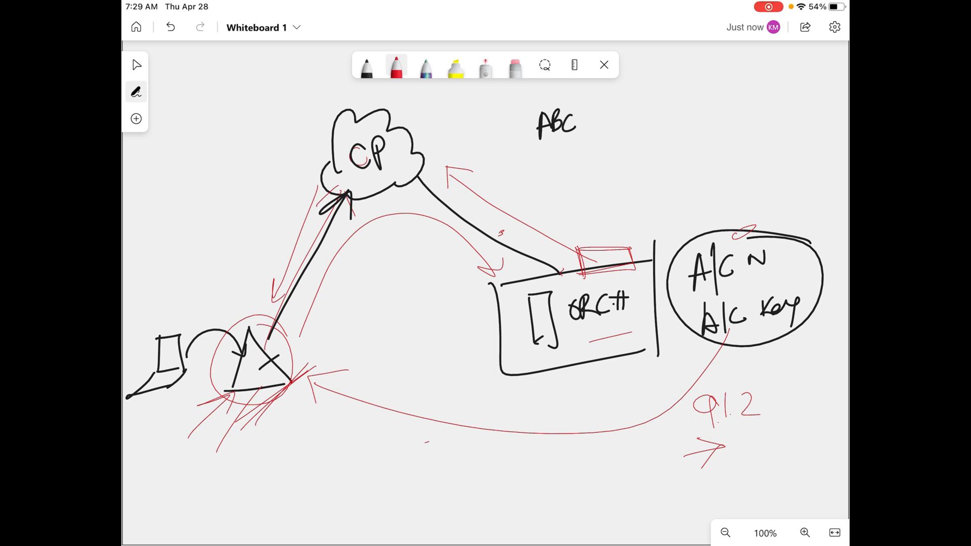
drag(427, 440, 526, 434)
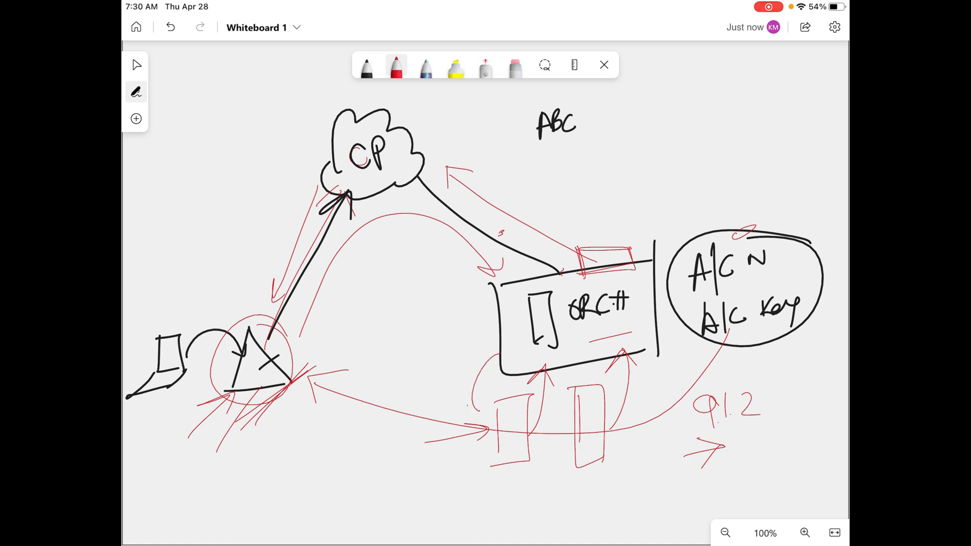
Step: Add red arrows from the lower boxes to ORCH and pointing at the CP cloud and small rectangle
drag(666, 335, 631, 405)
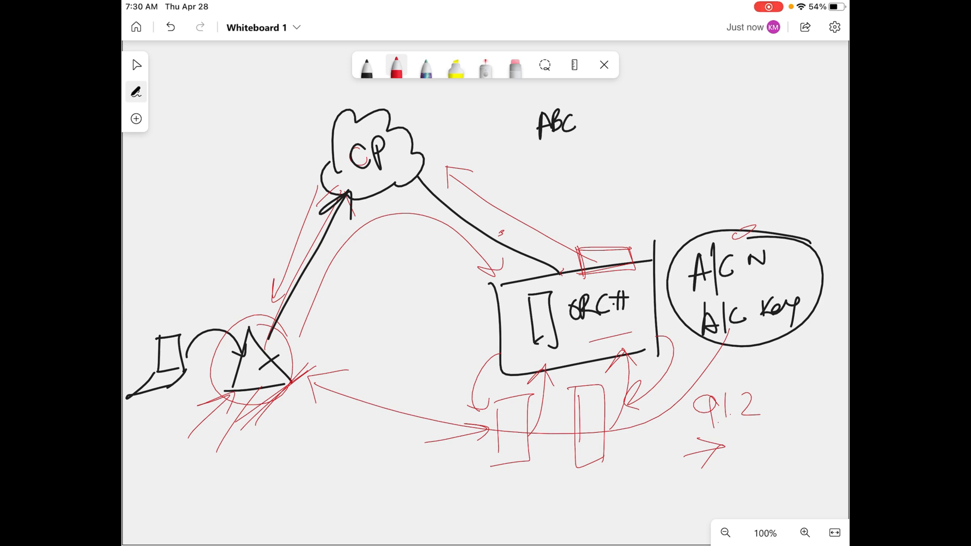
drag(462, 101, 427, 135)
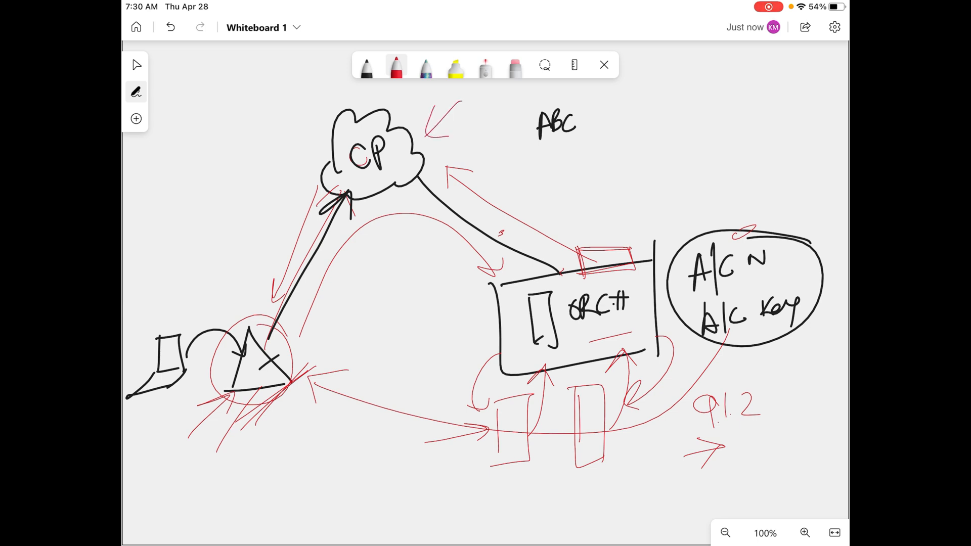
drag(573, 198, 579, 242)
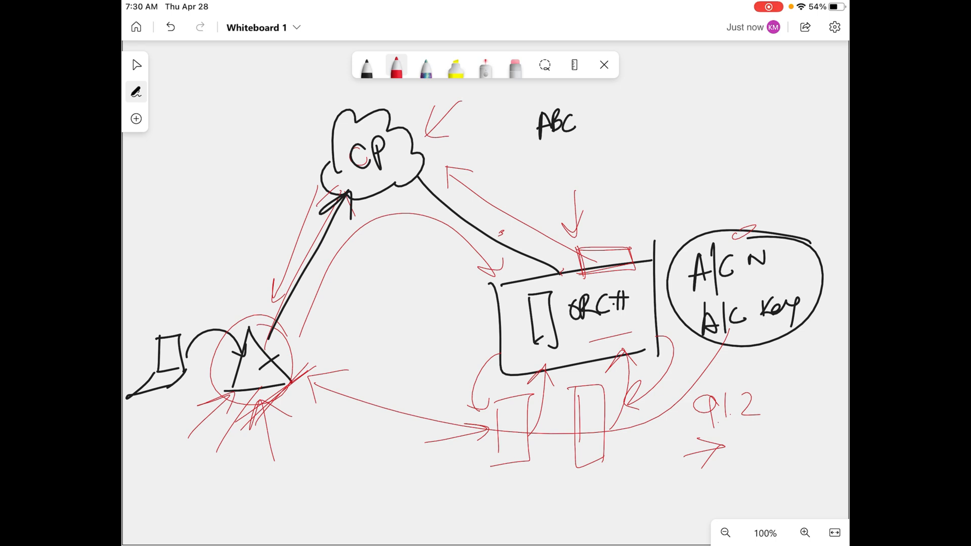
drag(557, 260, 619, 264)
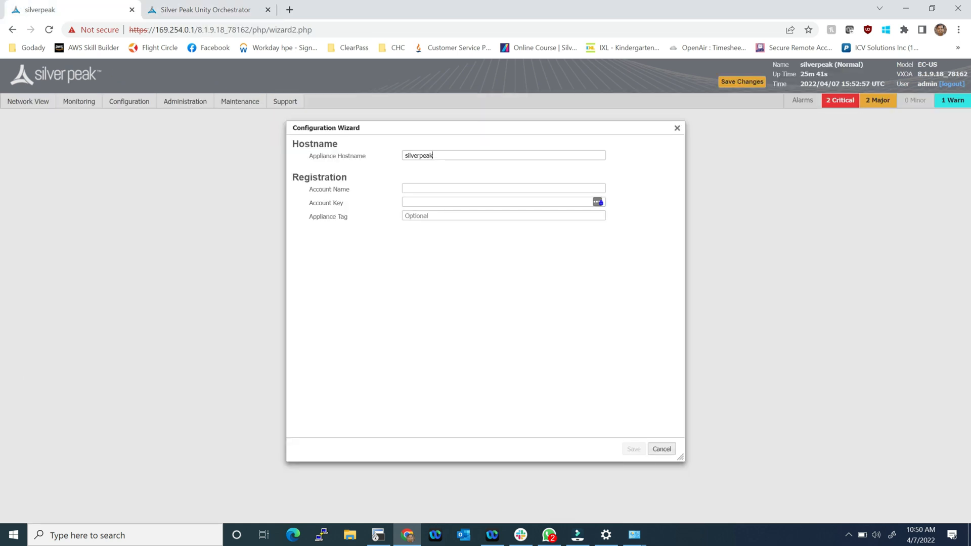
Step: Enter account name 'Aruba SE-Kunal Mitra' and copy the account key from Orchestrator
text(Aruba SE-Kunal Mitra)
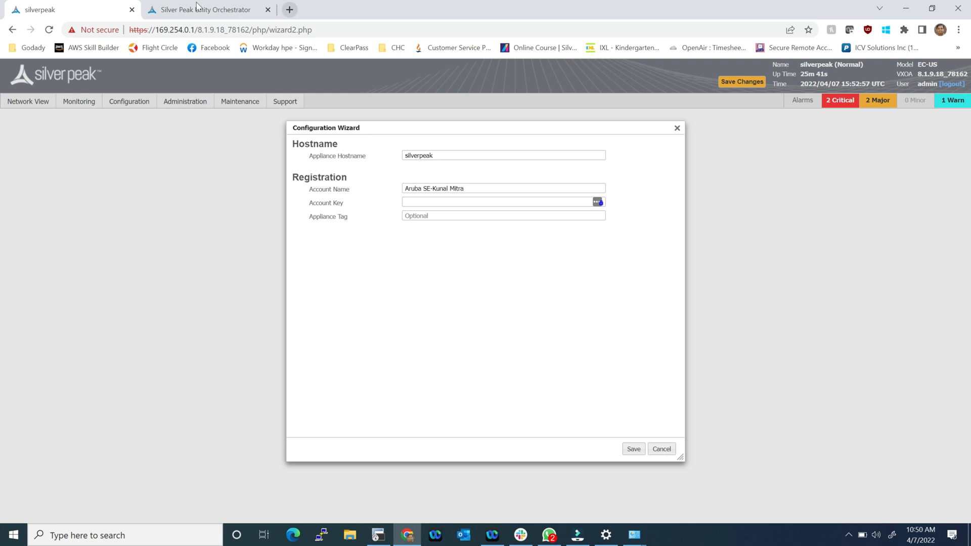
click(208, 9)
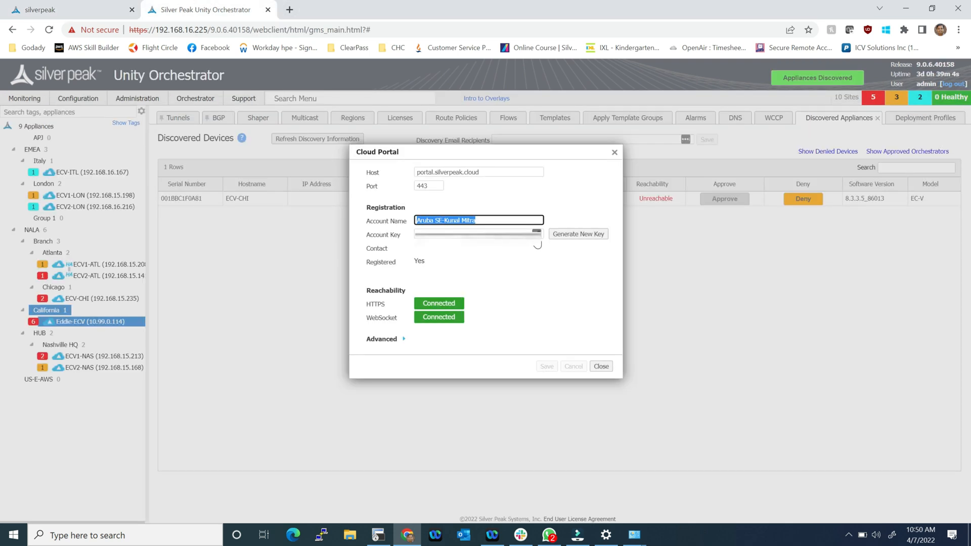
click(477, 234)
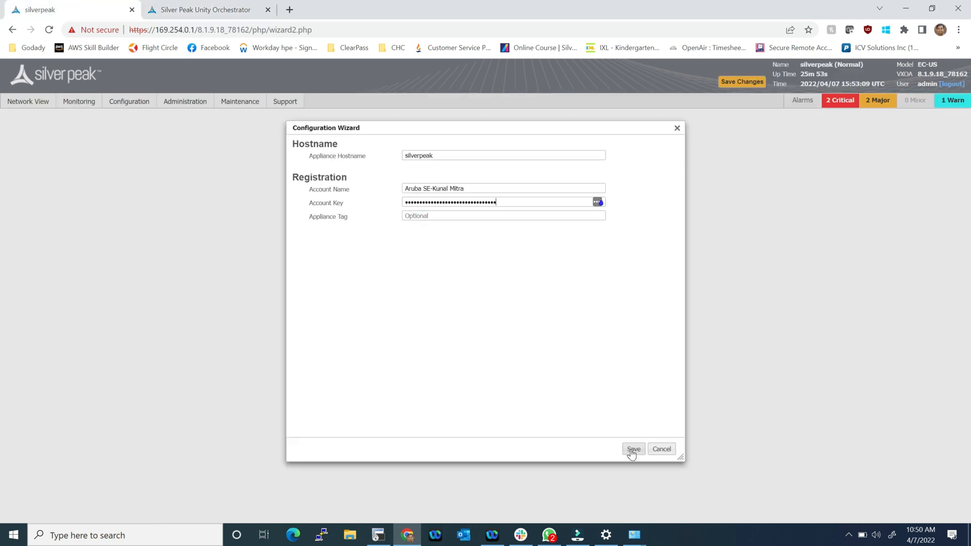
Step: Rename the hostname to silverpeak-EC-US, save the wizard settings and close it
click(503, 156)
text(-EC)
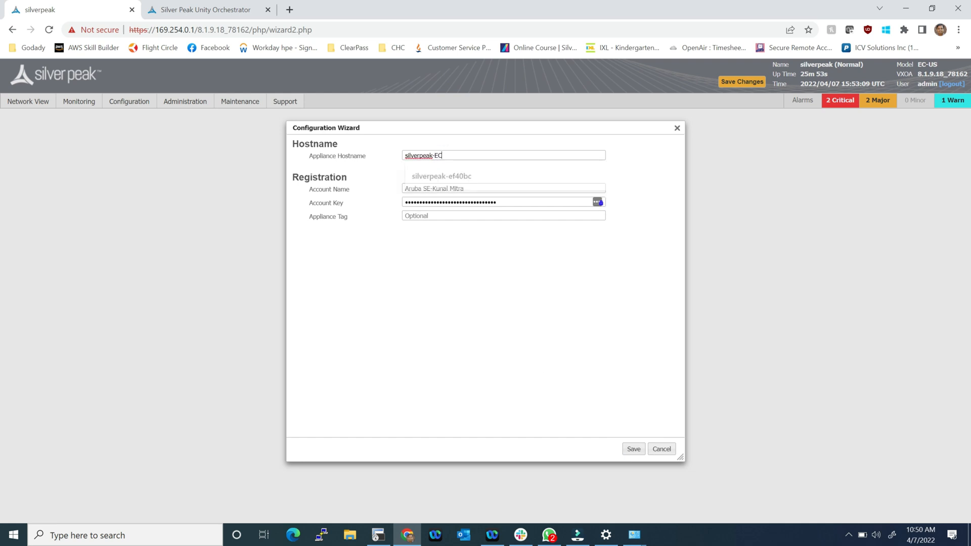
text(-US)
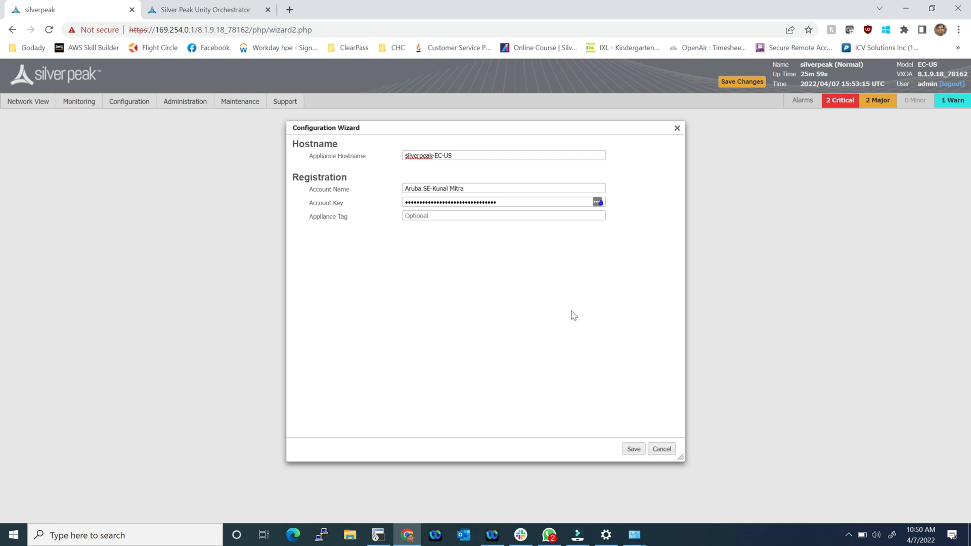
click(633, 450)
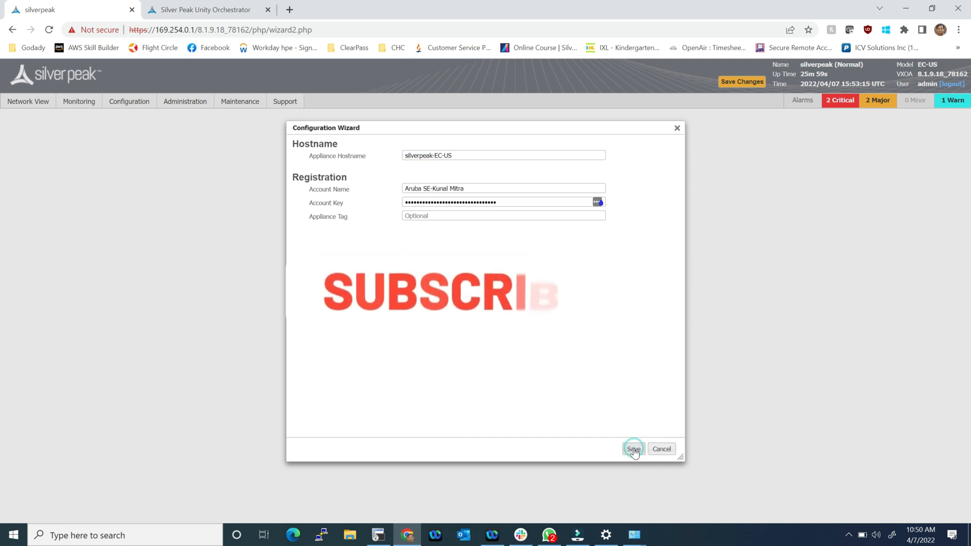
click(634, 449)
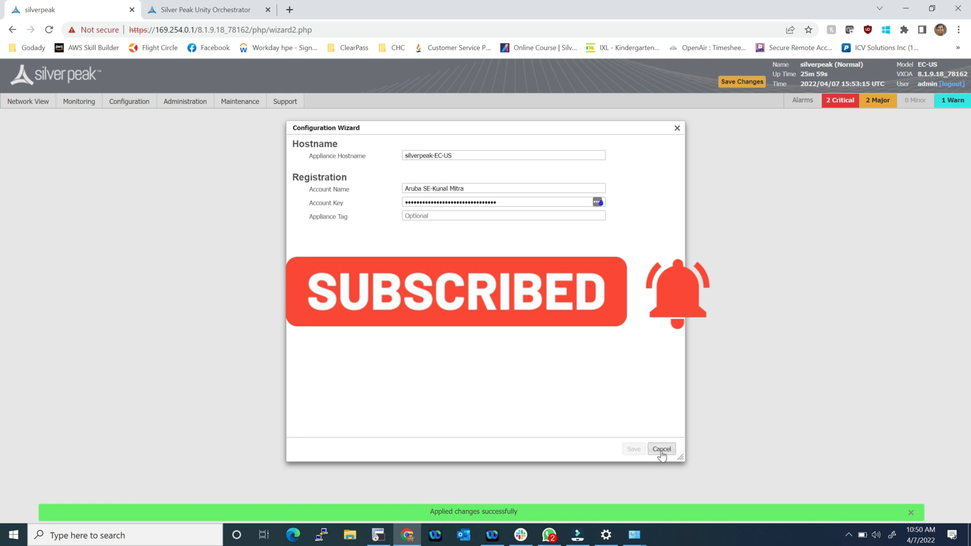
click(661, 449)
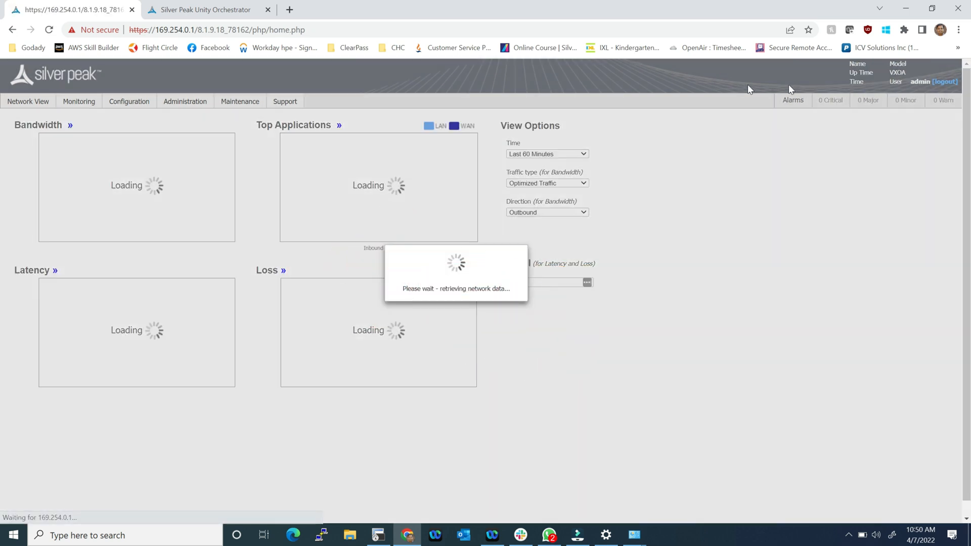
mouse_move(803, 89)
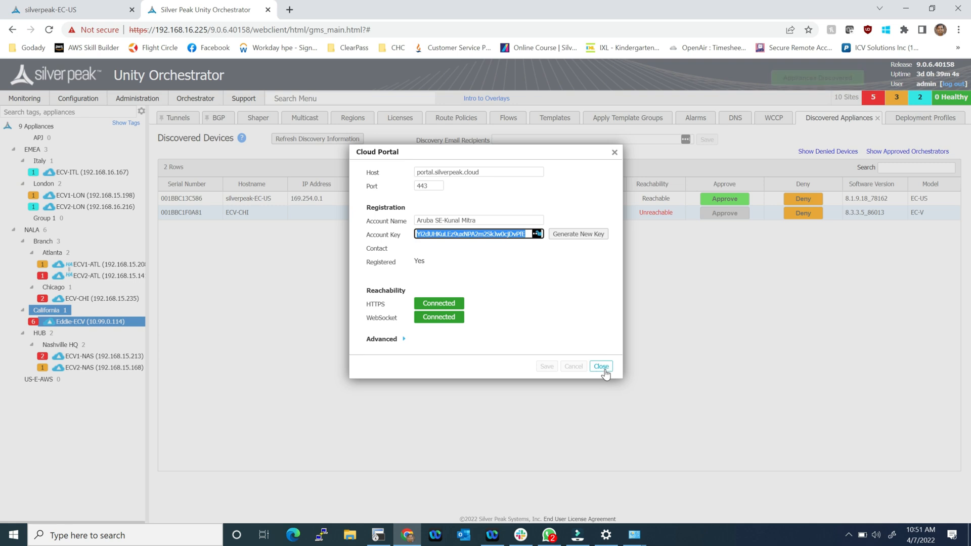
Step: Dismiss the Cloud Portal details, leaving silverpeak-EC-US at 169.254.0.1 shown as Reachable
click(600, 366)
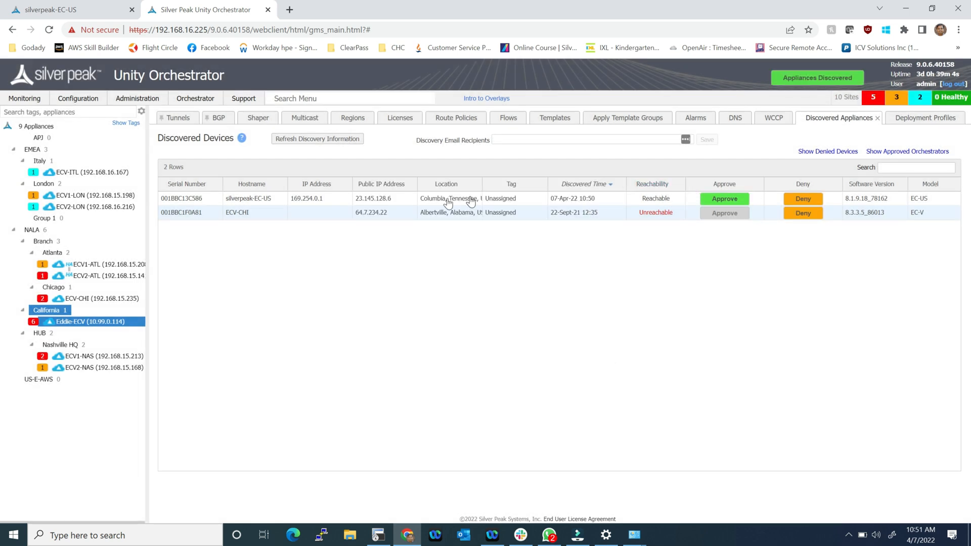
mouse_move(251, 202)
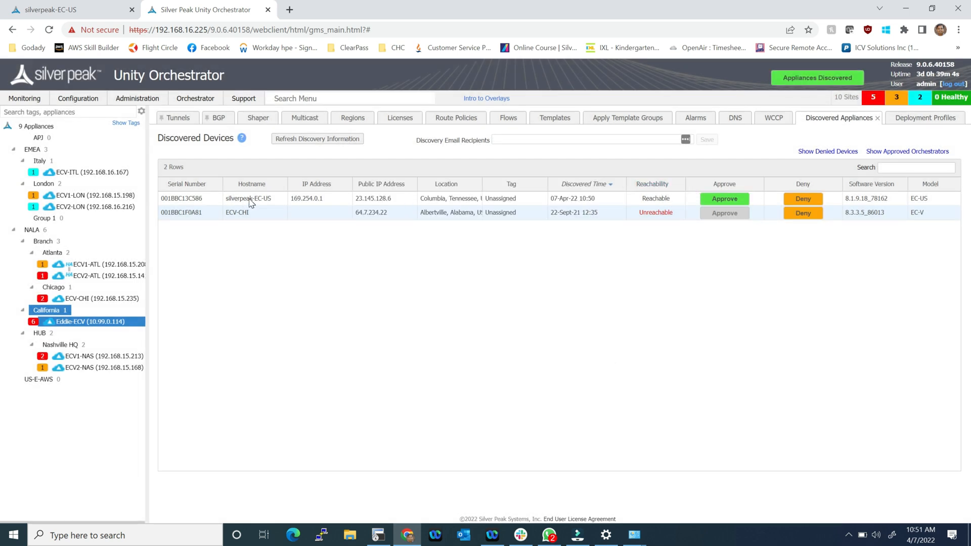